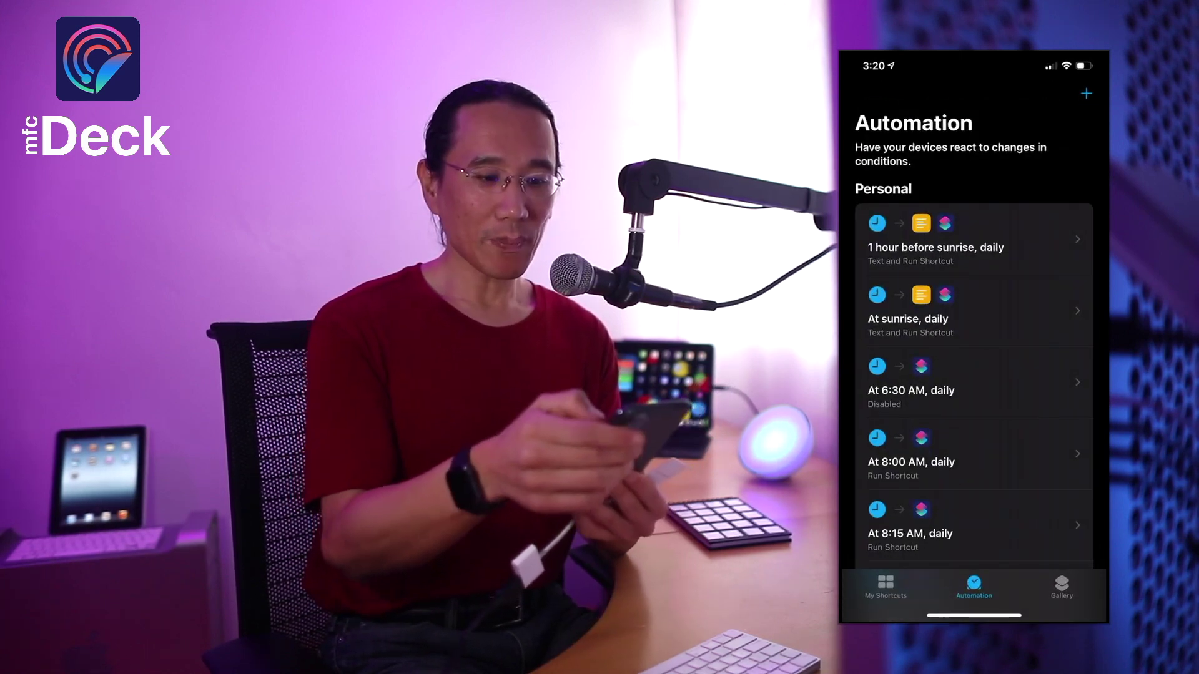
Scroll past the existing automations and start a new one with +.
{"action": "scroll", "scroll_direction": "down", "scroll_amount": 3}
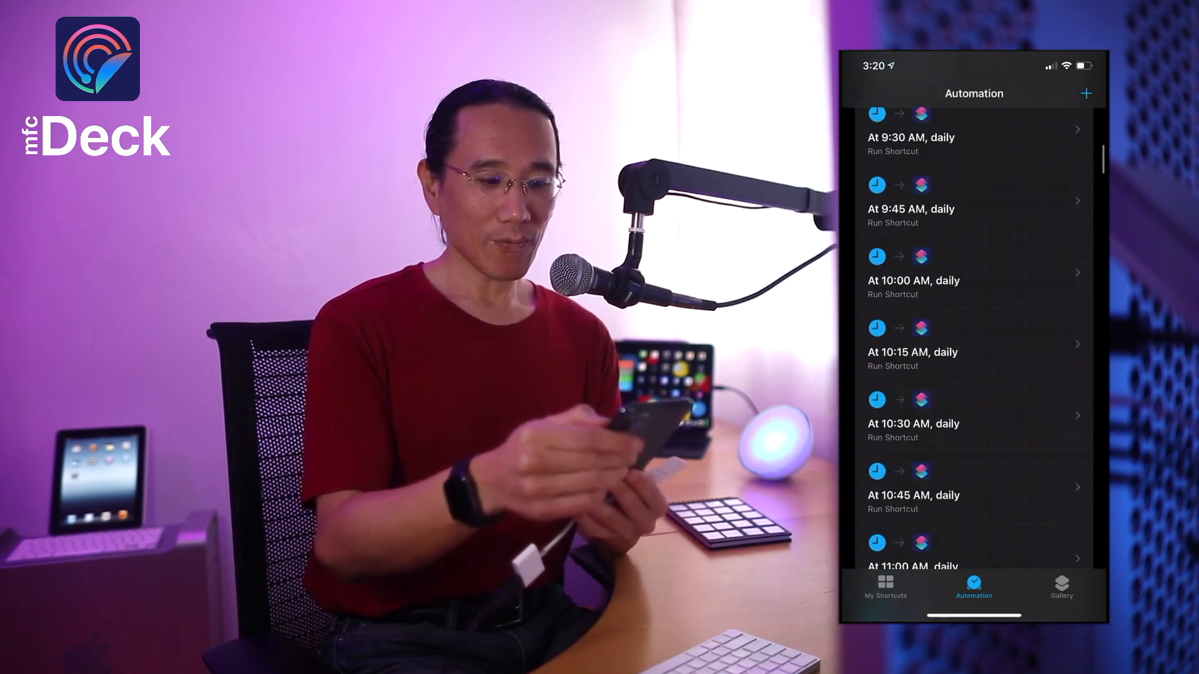
{"action": "scroll", "scroll_direction": "down", "scroll_amount": 3}
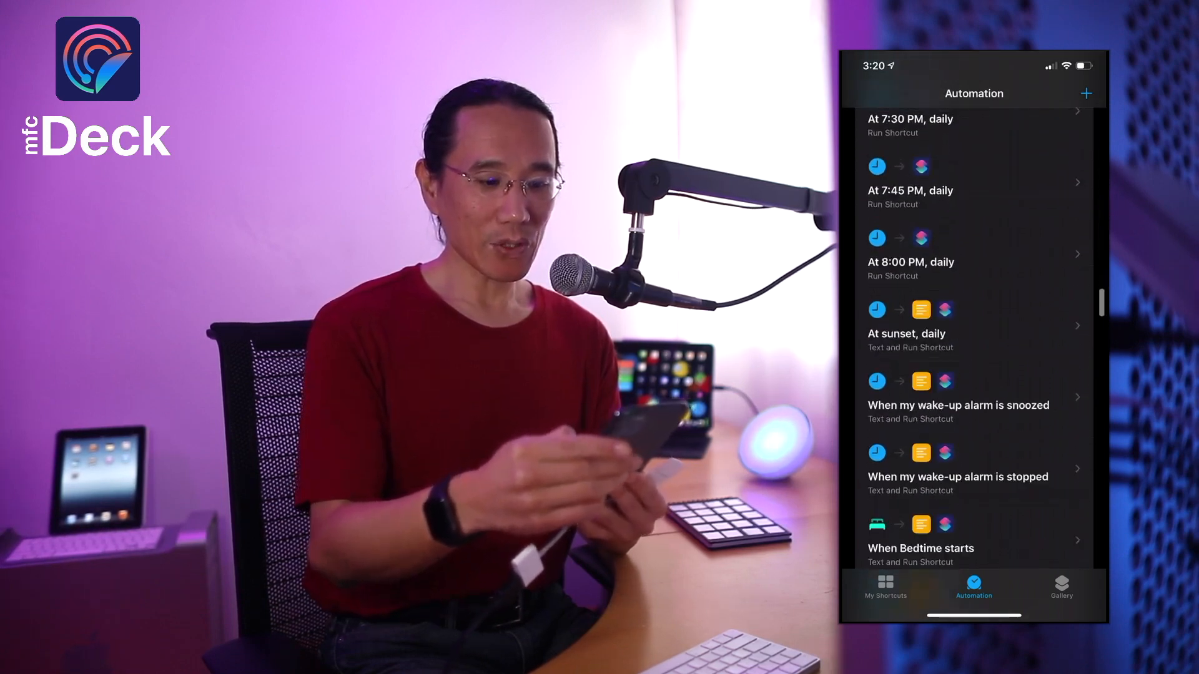
{"action": "scroll", "scroll_direction": "down", "scroll_amount": 3}
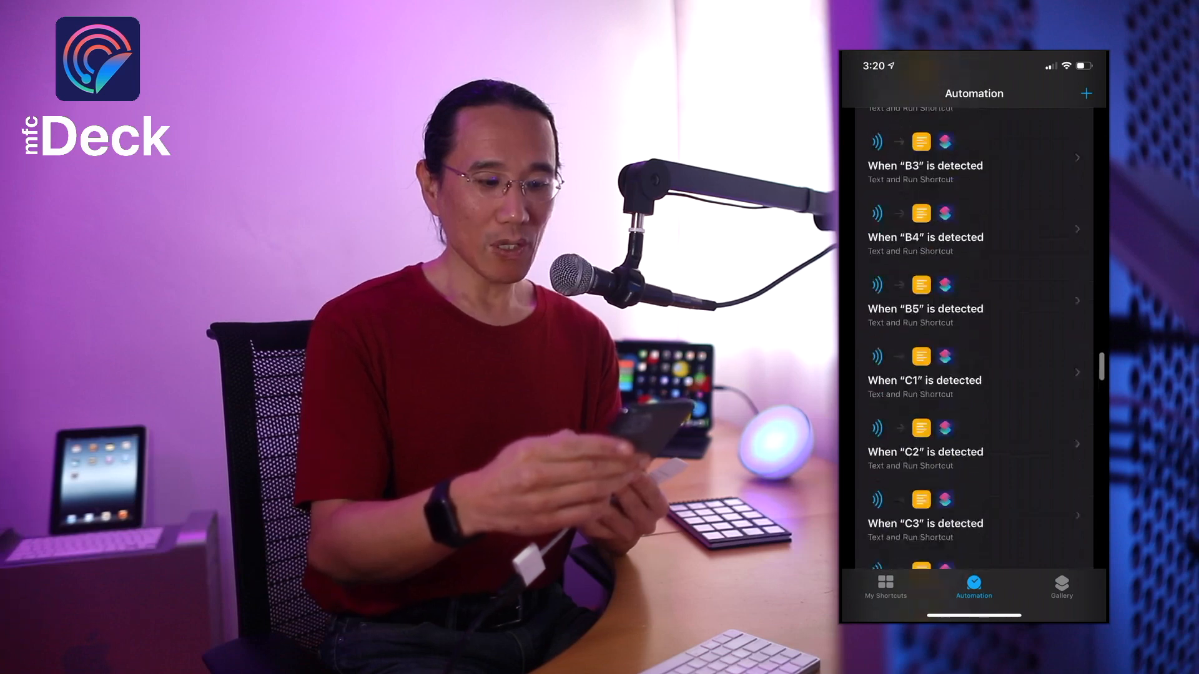
{"action": "left_click", "coordinate": [1085, 93]}
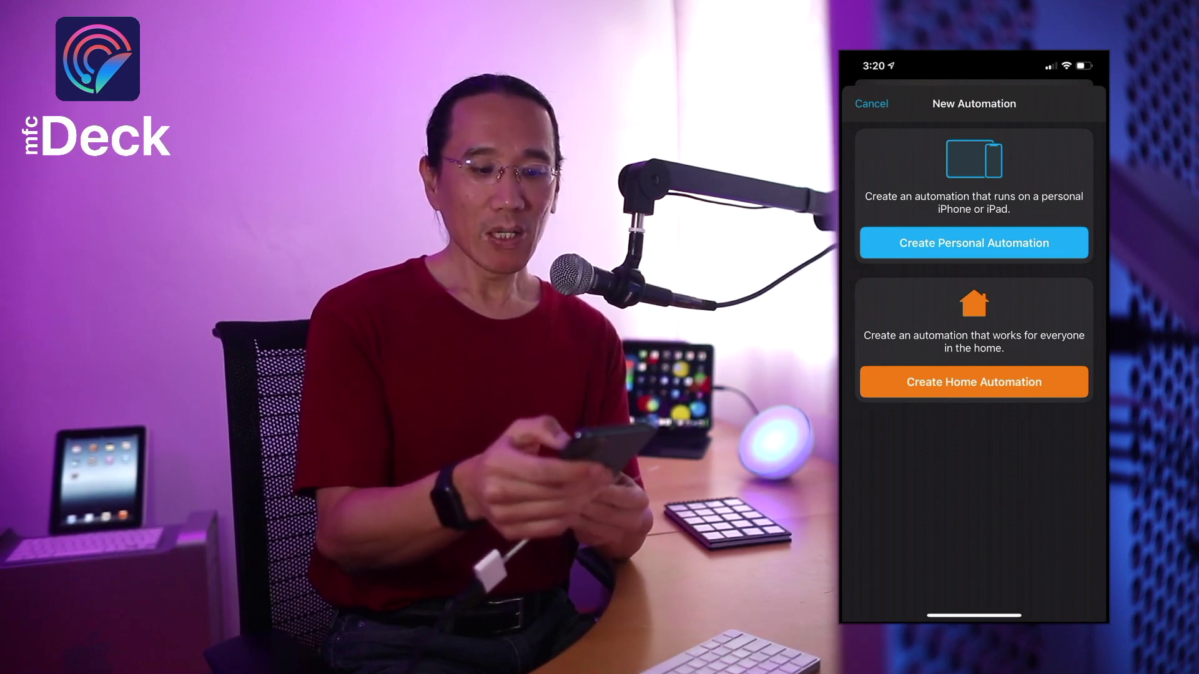
Create a personal automation triggered by a scanned NFC tag named 'IHG Card'.
{"action": "left_click", "coordinate": [973, 242]}
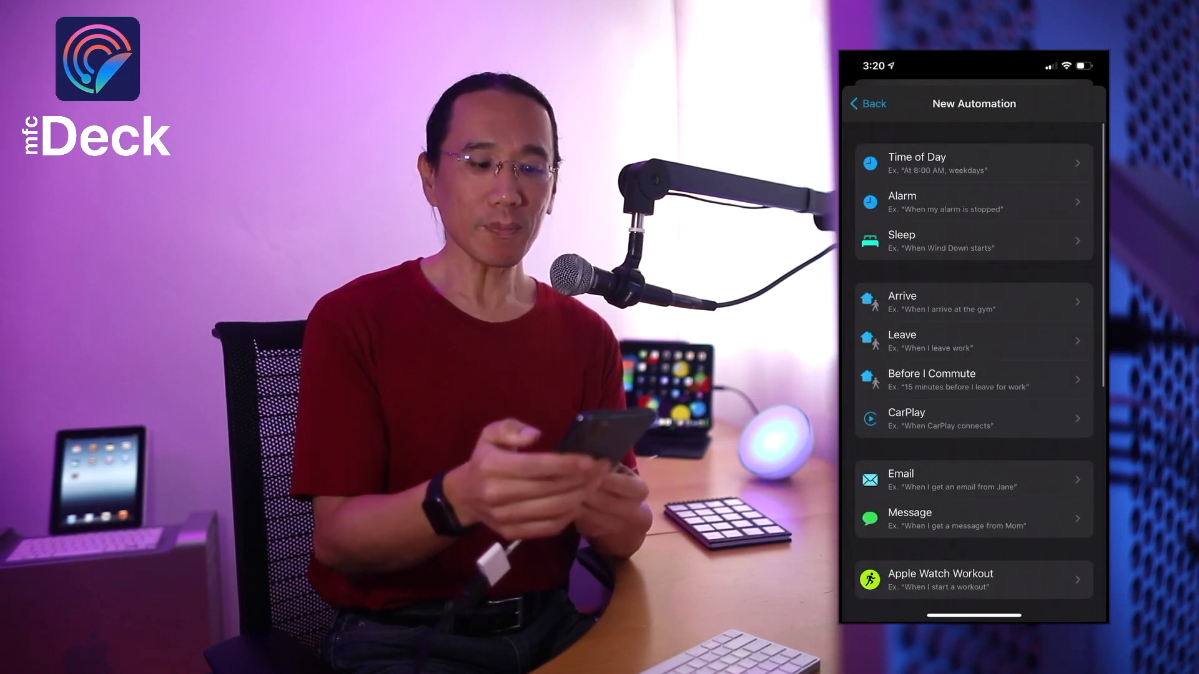
{"action": "scroll", "scroll_direction": "down", "scroll_amount": 3}
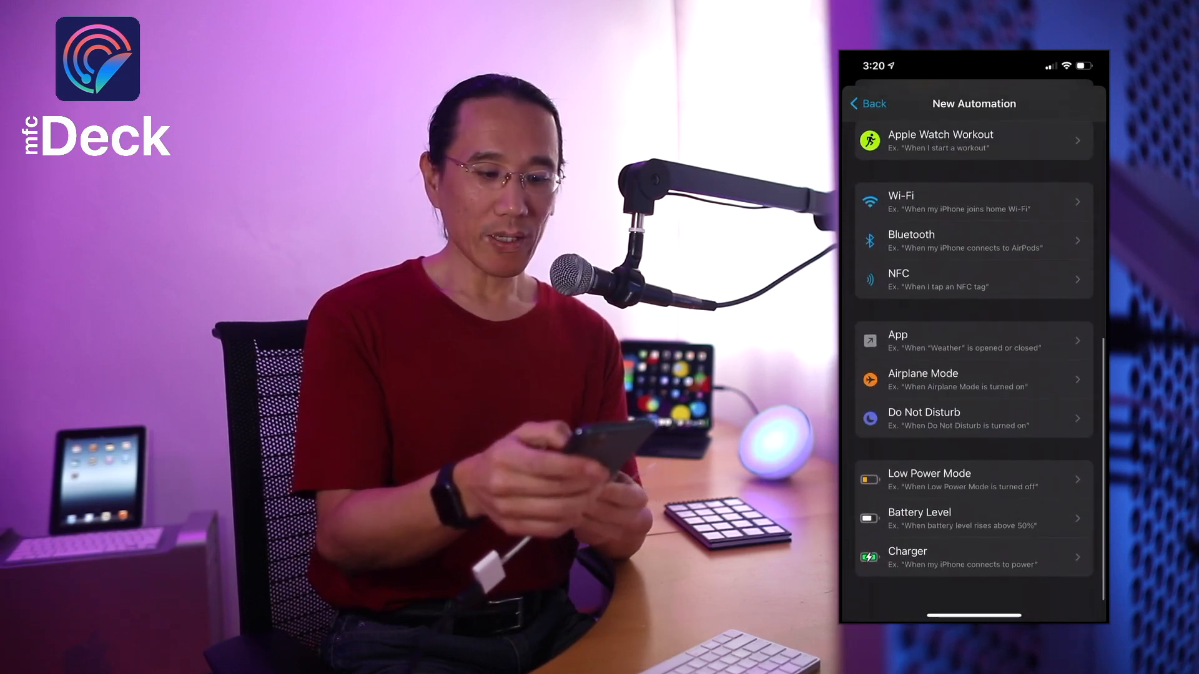
{"action": "left_click", "coordinate": [973, 280]}
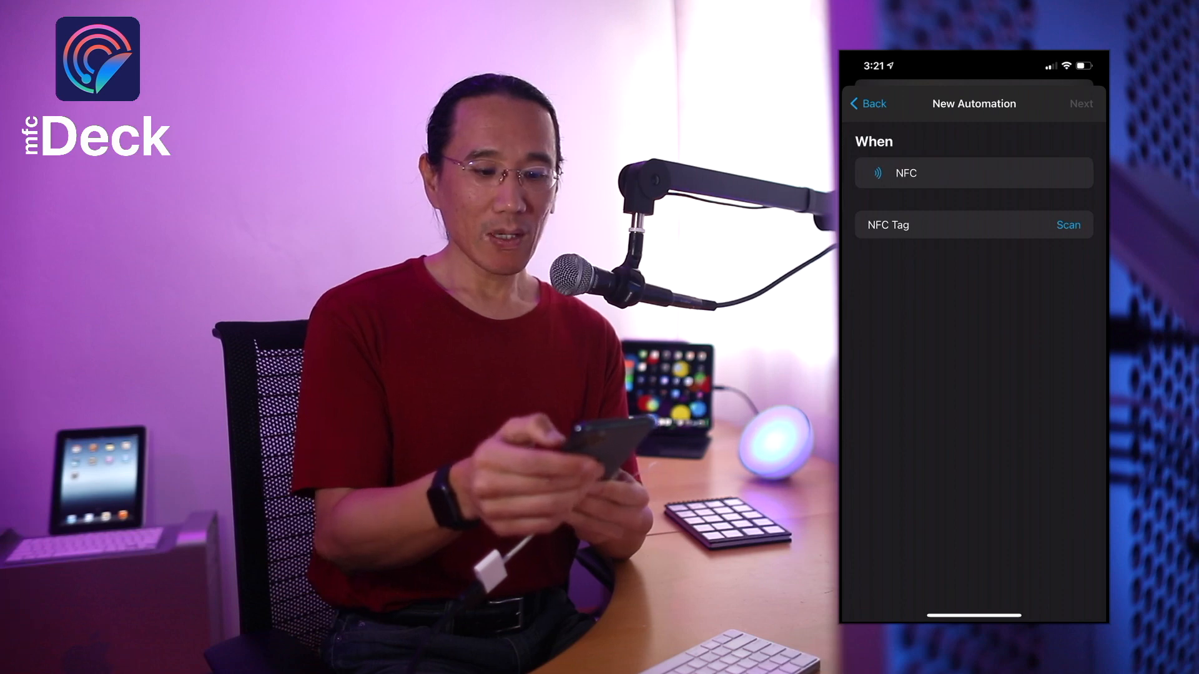
{"action": "left_click", "coordinate": [1069, 225]}
{"action": "type", "text": "IHG Card"}
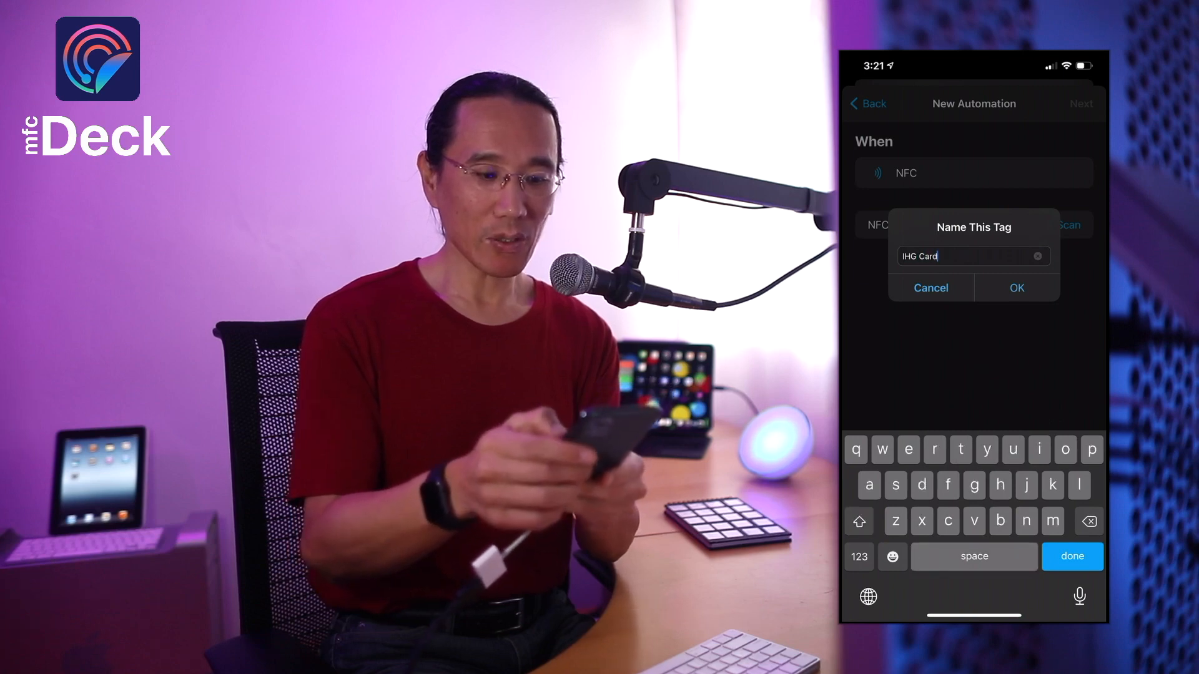
{"action": "left_click", "coordinate": [1017, 288]}
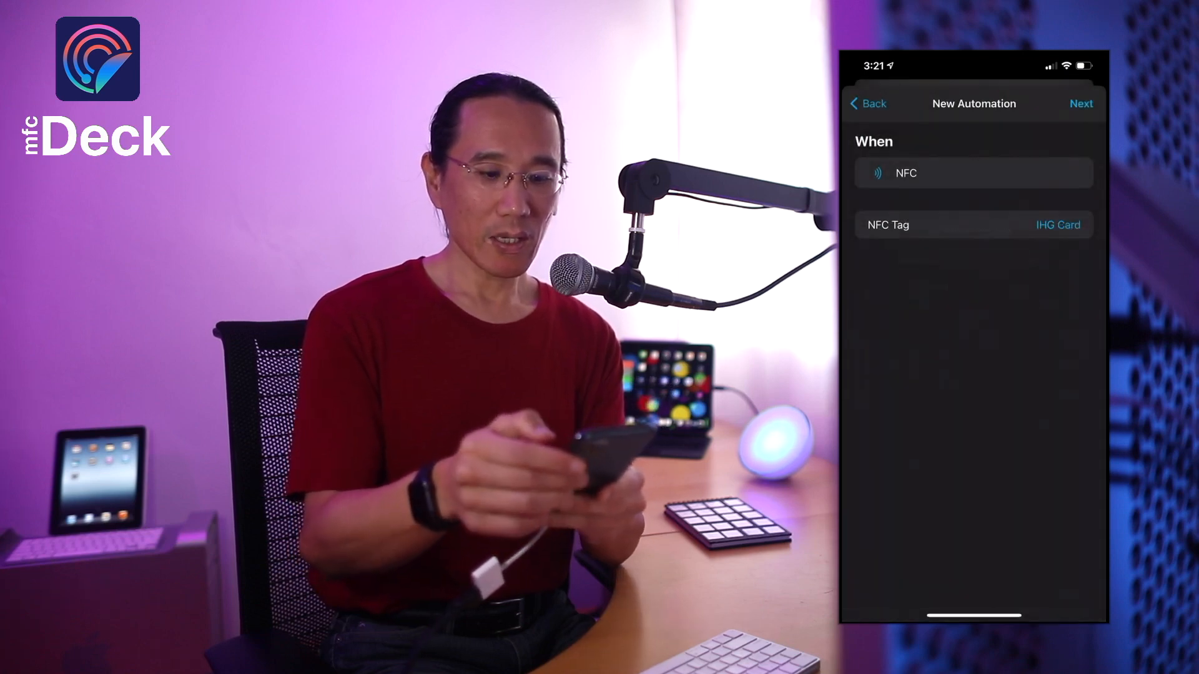
Add a Text action containing "The IHG Card has run.".
{"action": "left_click", "coordinate": [1080, 103]}
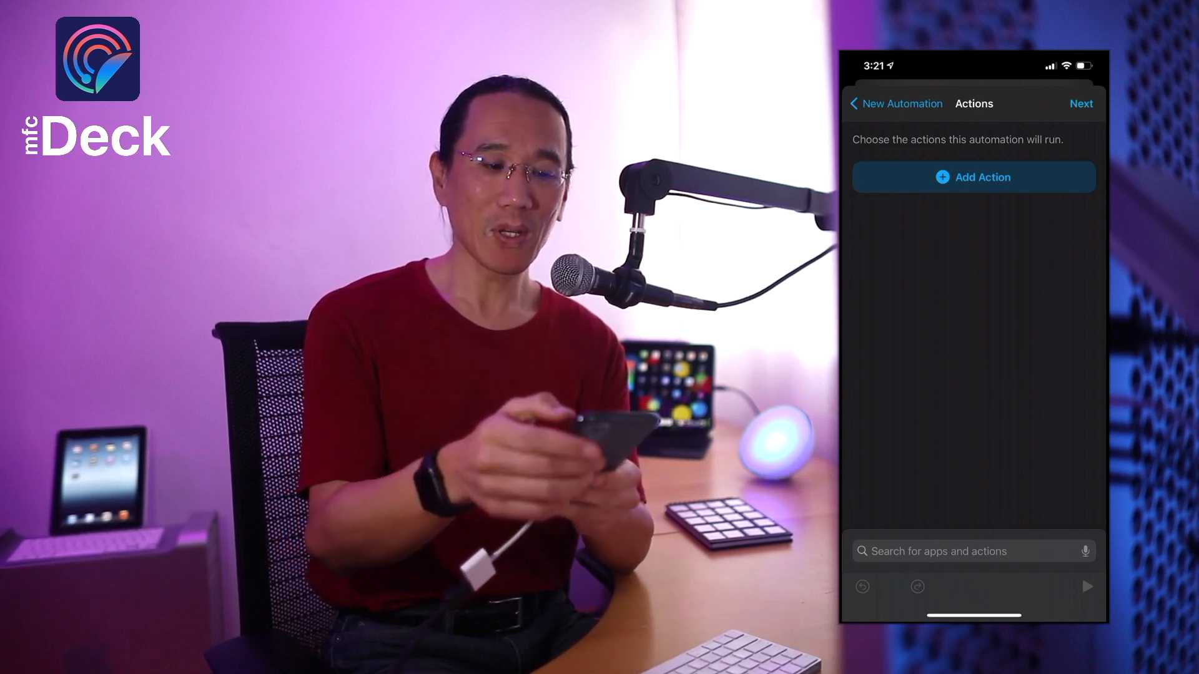
{"action": "left_click", "coordinate": [973, 177]}
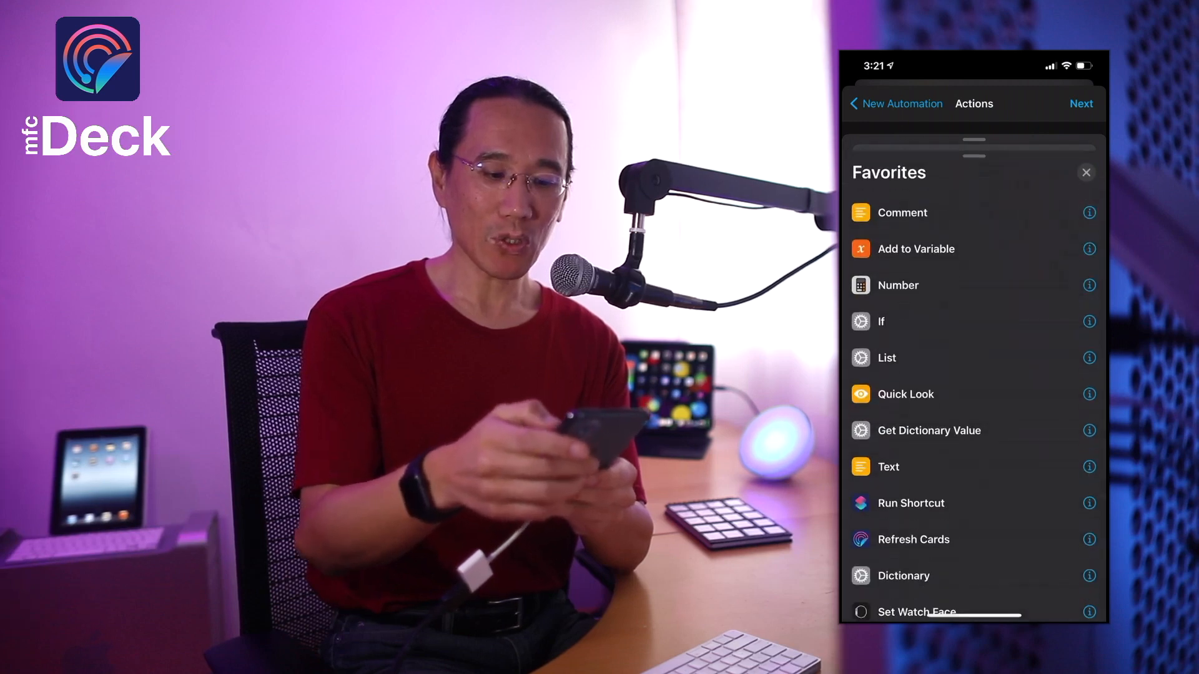
{"action": "left_click", "coordinate": [887, 467]}
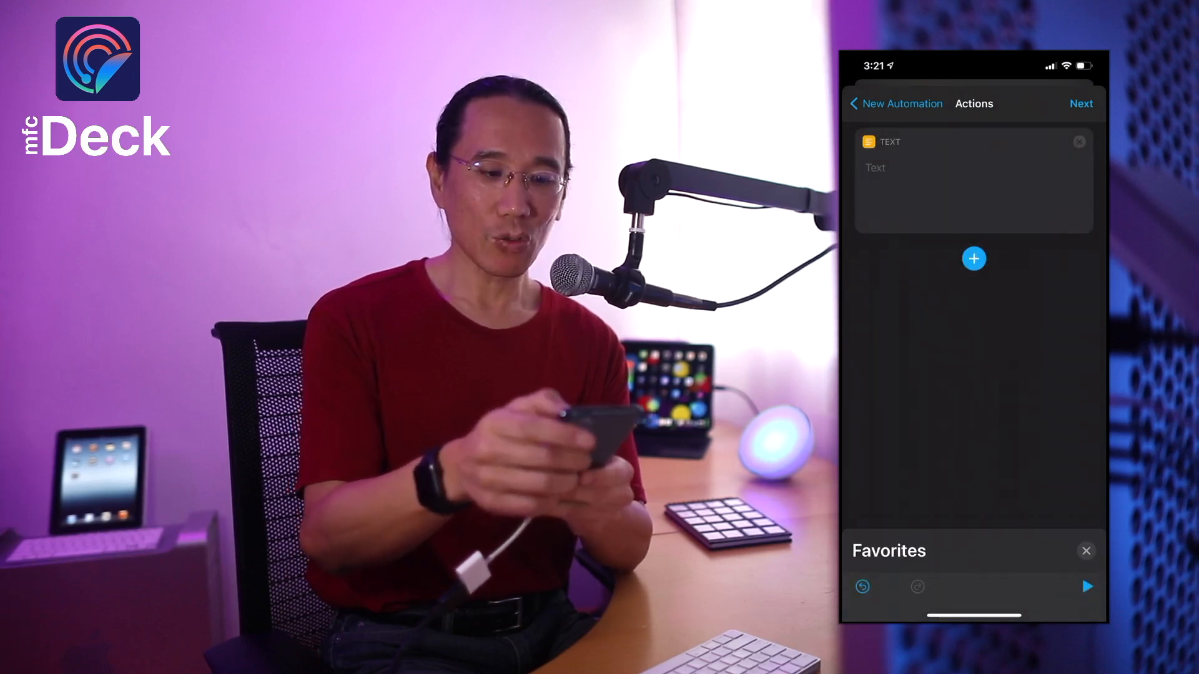
{"action": "type", "text": "The IHG Card has run."}
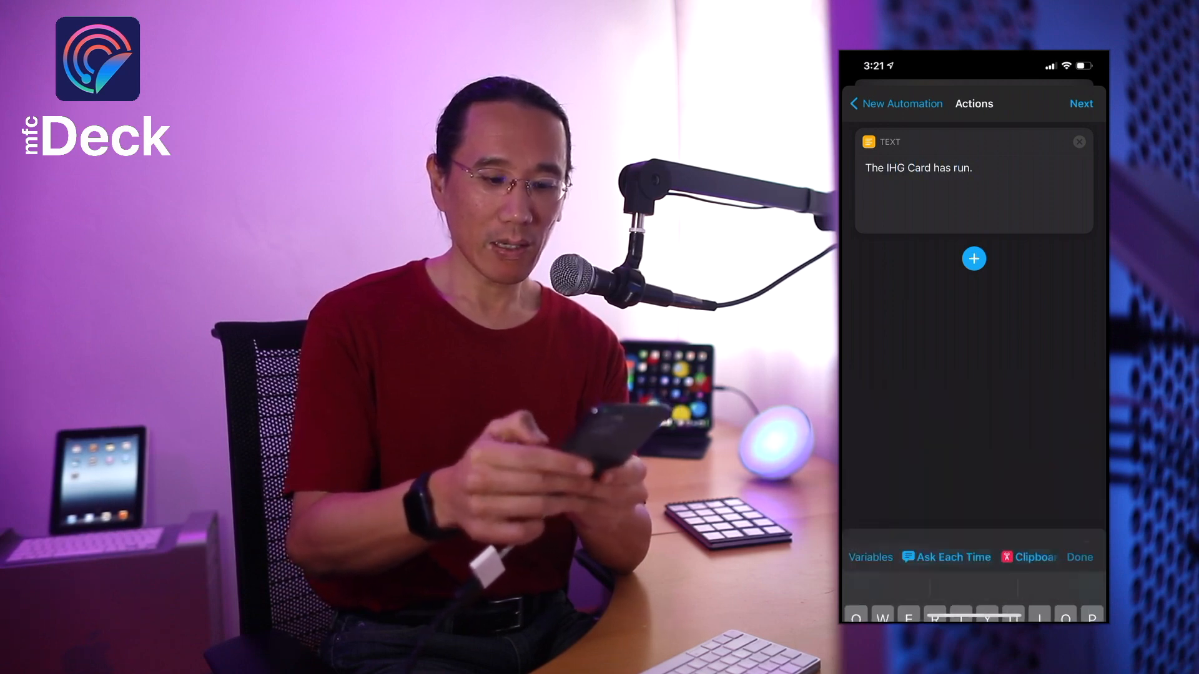
Search for Speak Text and add it after the Text action.
{"action": "left_click", "coordinate": [974, 258]}
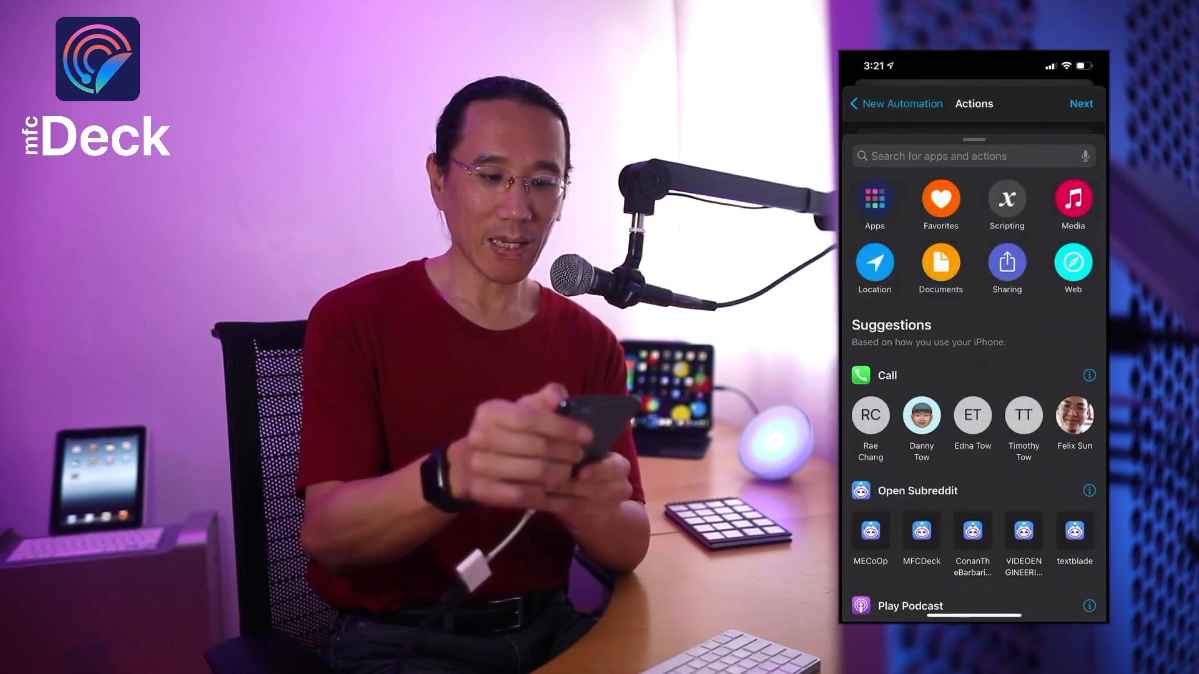
{"action": "type", "text": "Speak te"}
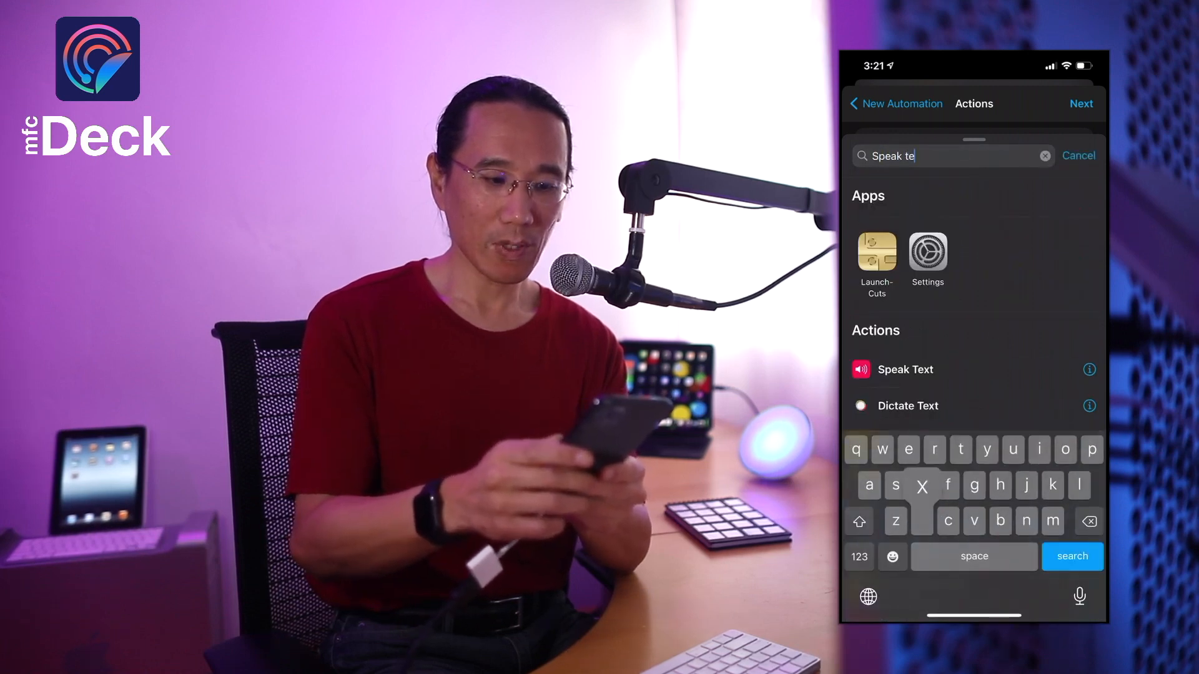
{"action": "left_click", "coordinate": [905, 369]}
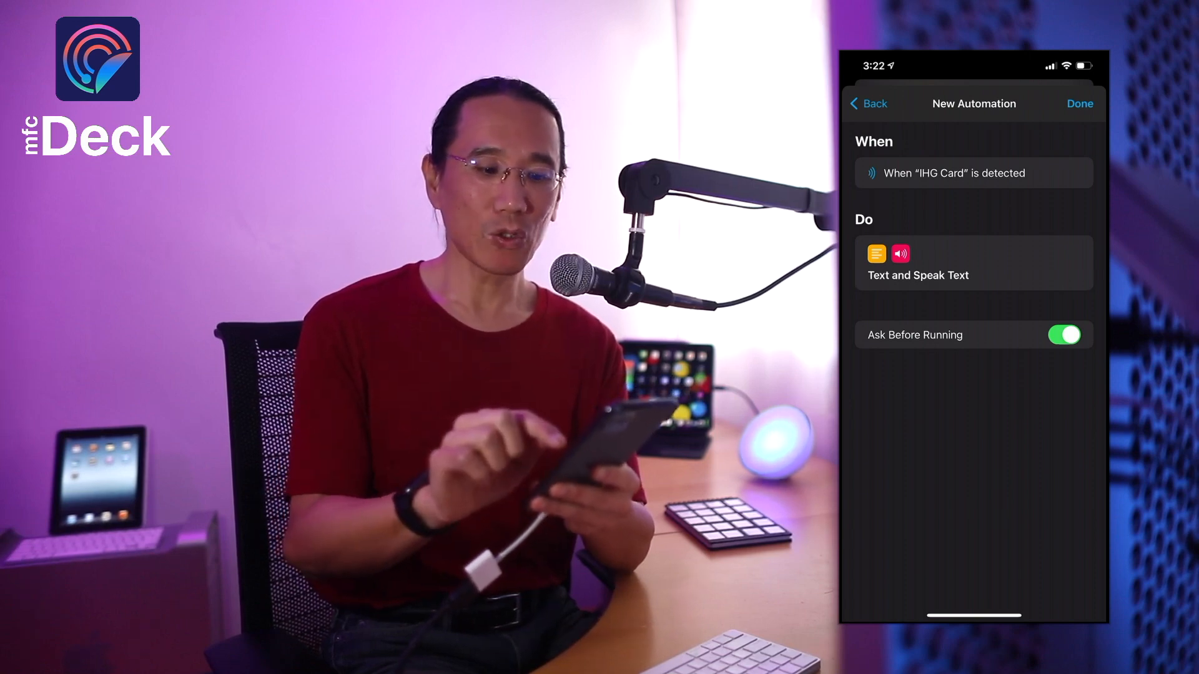
Turn off Ask Before Running and confirm Don't Ask.
{"action": "left_click", "coordinate": [1064, 335]}
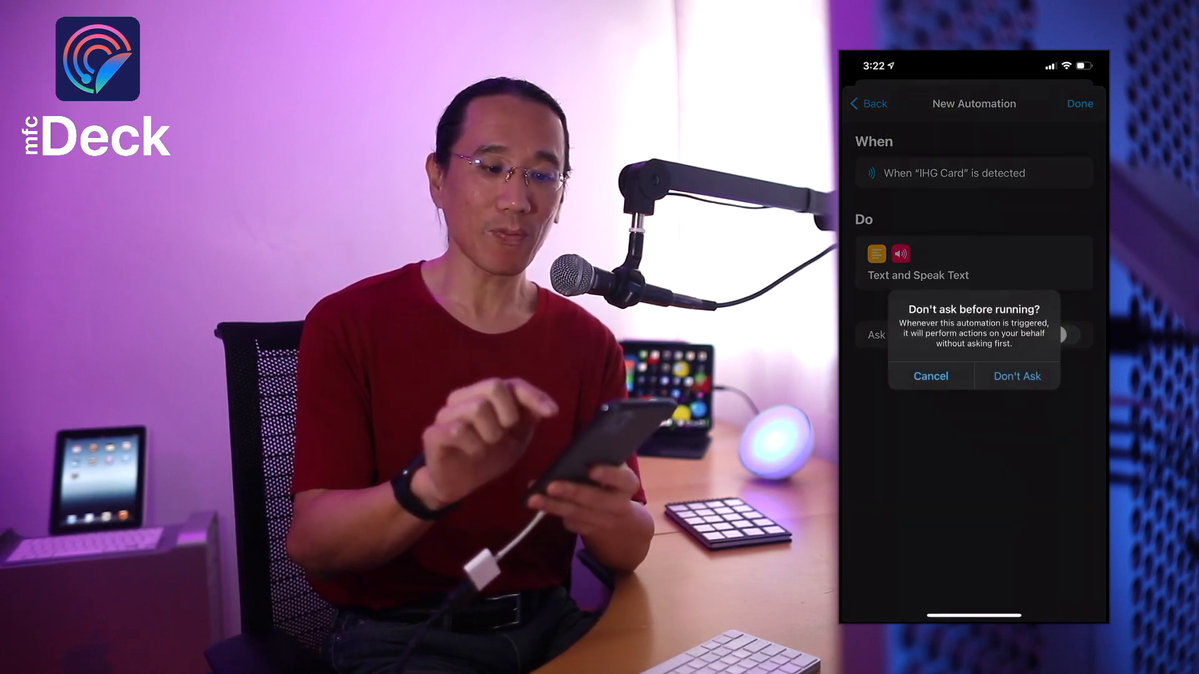
{"action": "left_click", "coordinate": [1016, 376]}
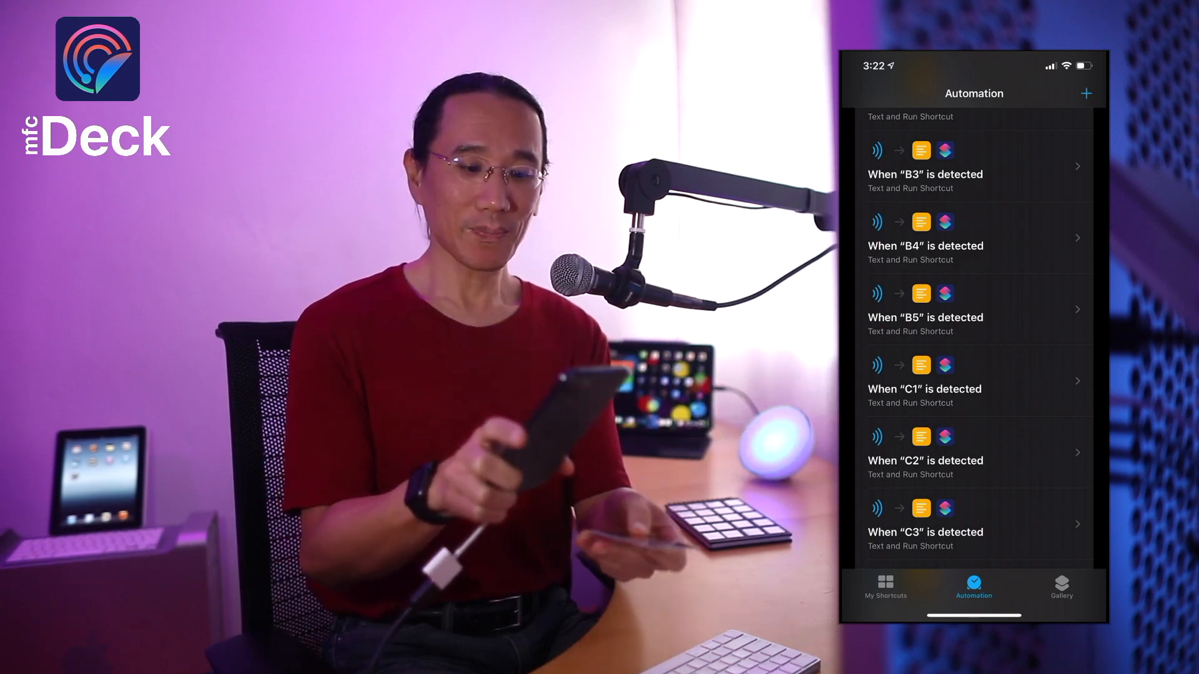
{"action": "scroll", "scroll_direction": "down", "scroll_amount": 3}
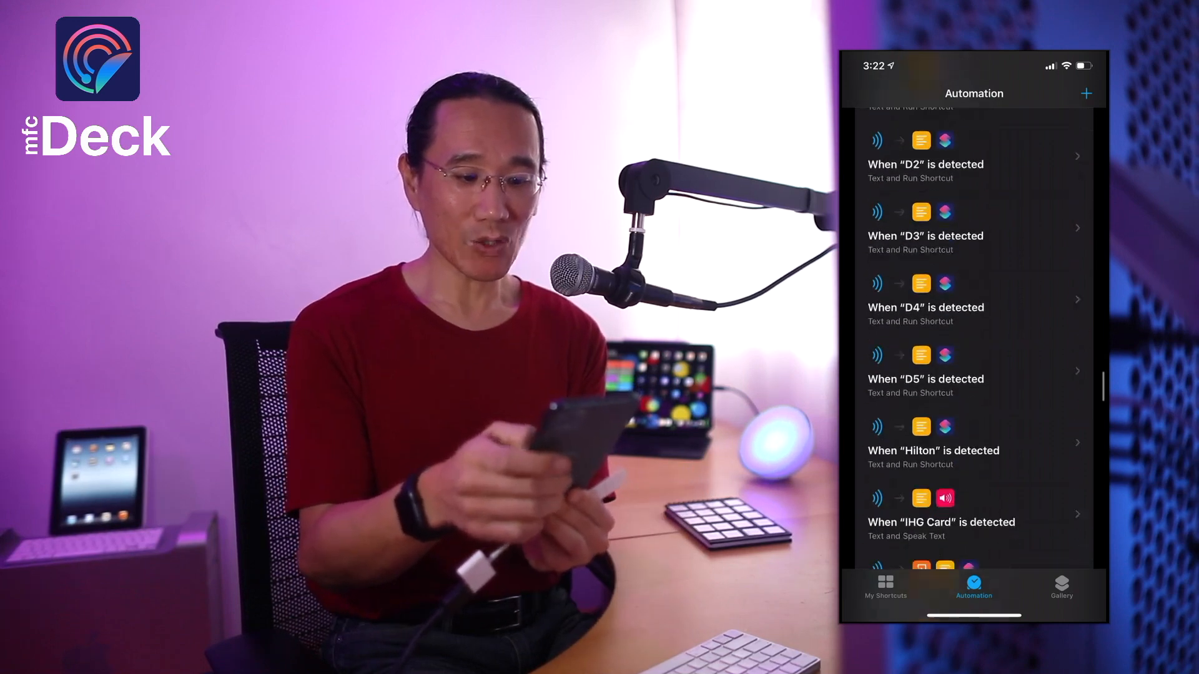
{"action": "left_click", "coordinate": [941, 522]}
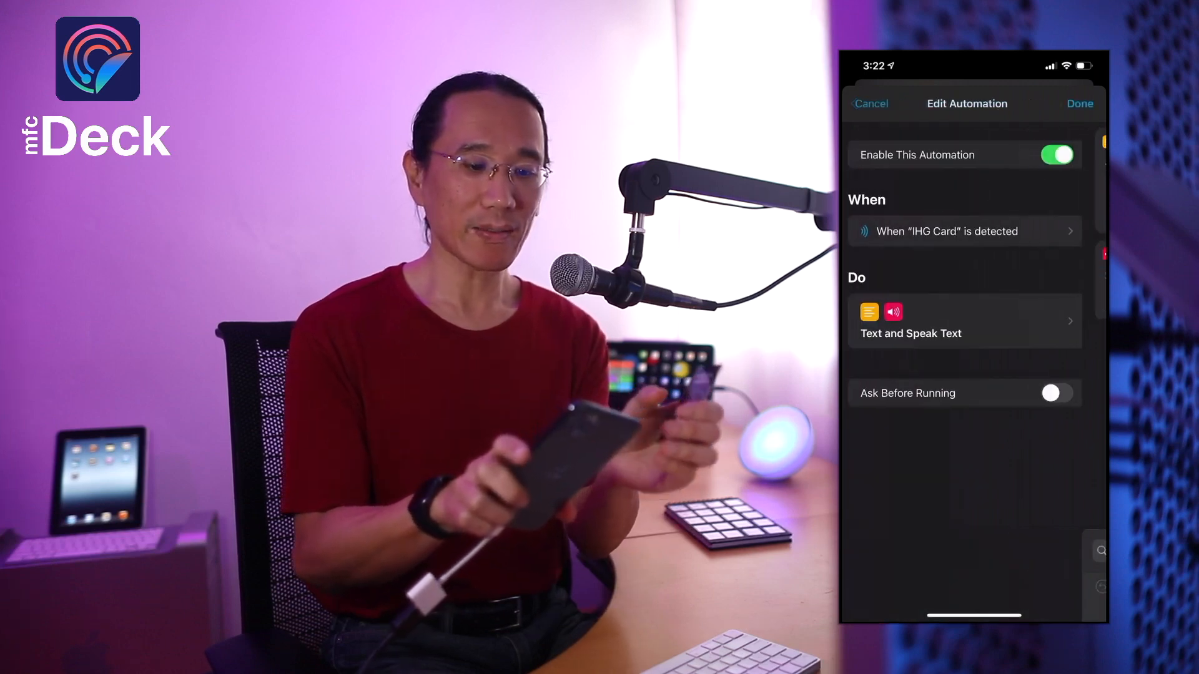
{"action": "left_click", "coordinate": [870, 103]}
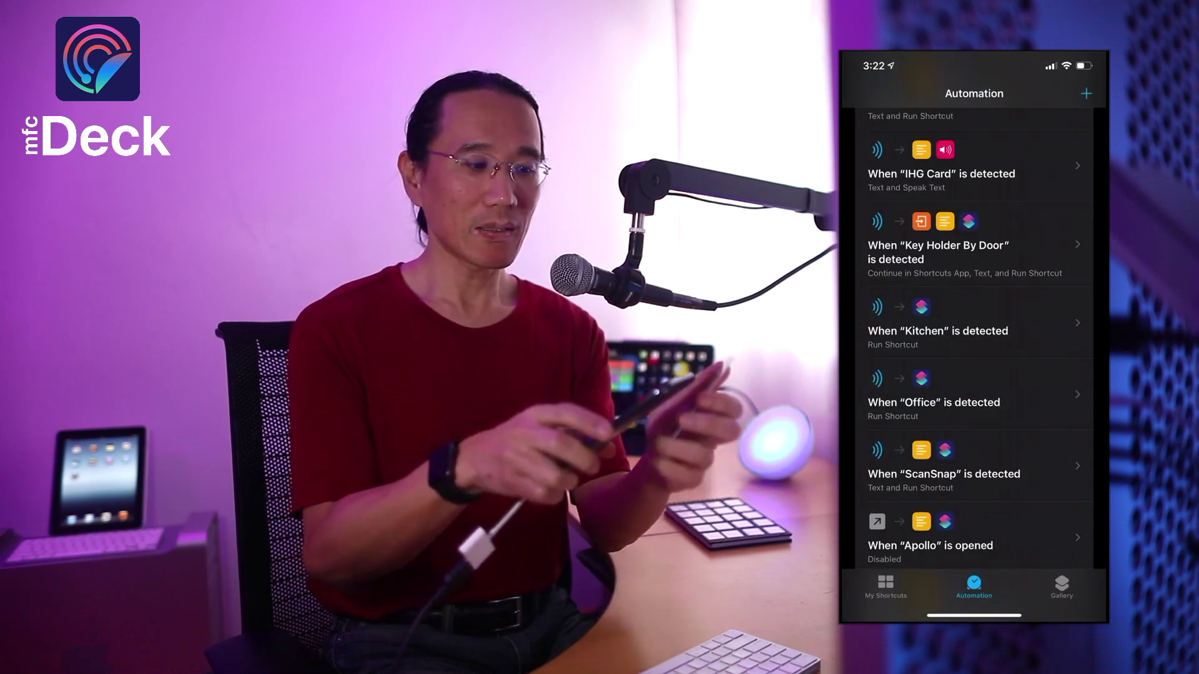